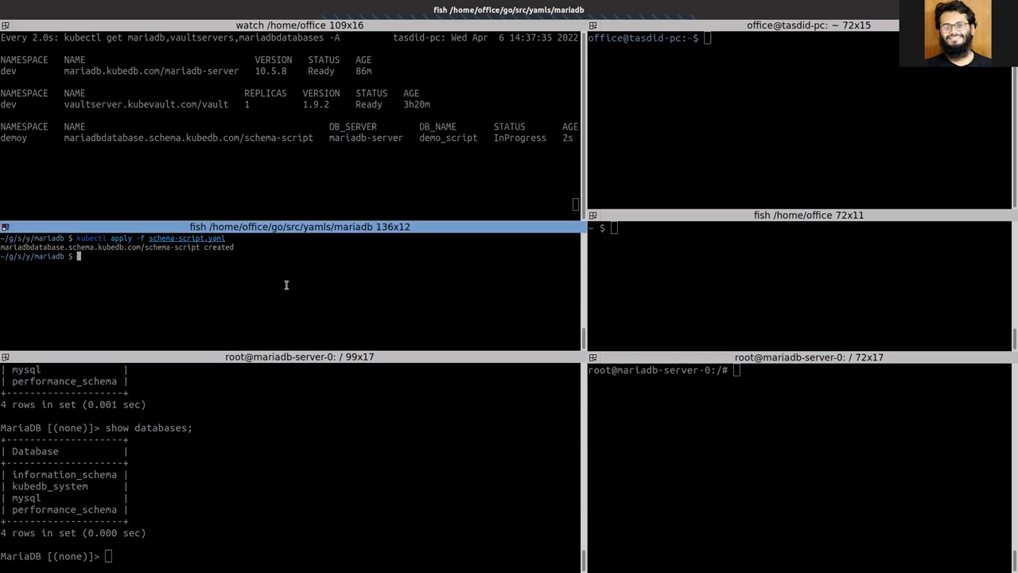
Apply schema-script.yaml with kubectl so the schema-script database shows InProgress.
type("kubectl apply -f schema-script.yaml")
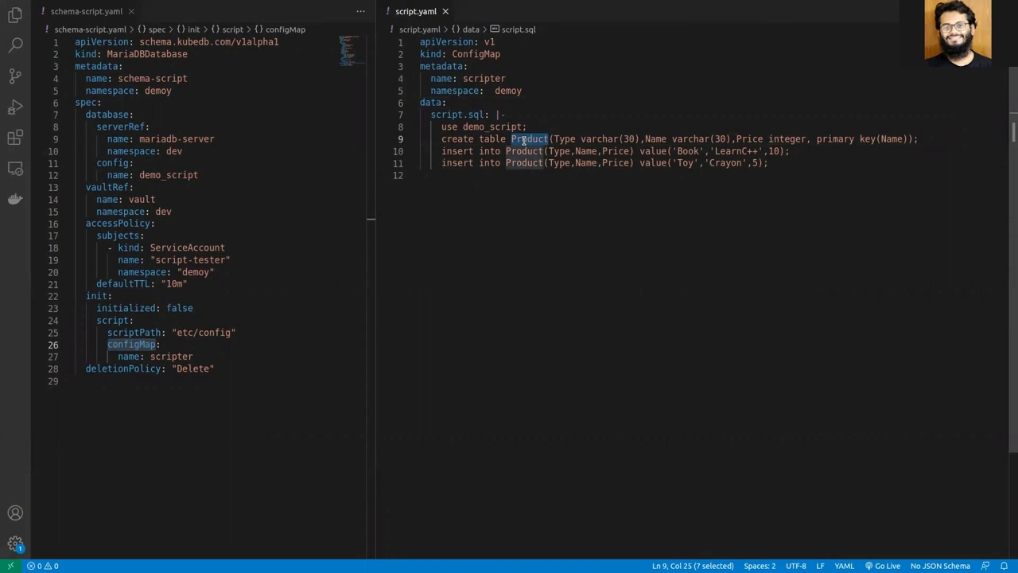
Point at the Book product insert in the scripter ConfigMap's Product table script.
left_click(675, 151)
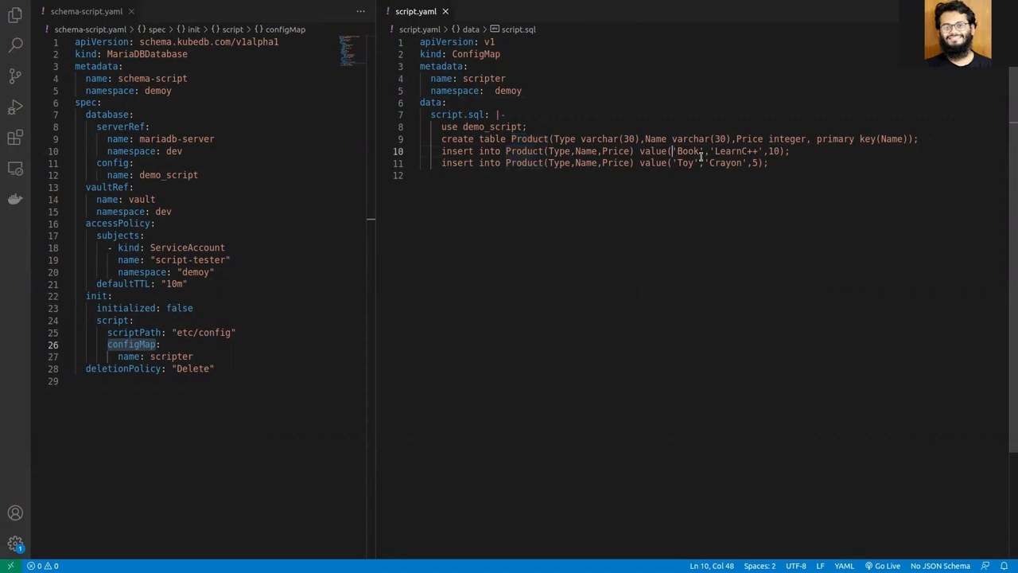